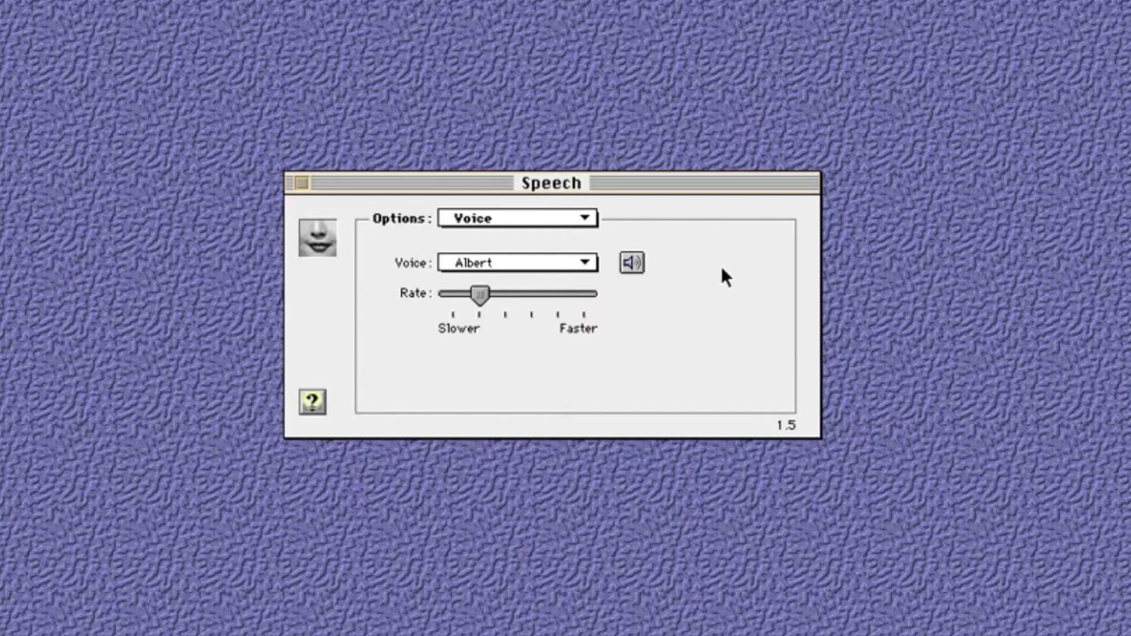
pyautogui.moveTo(550, 280)
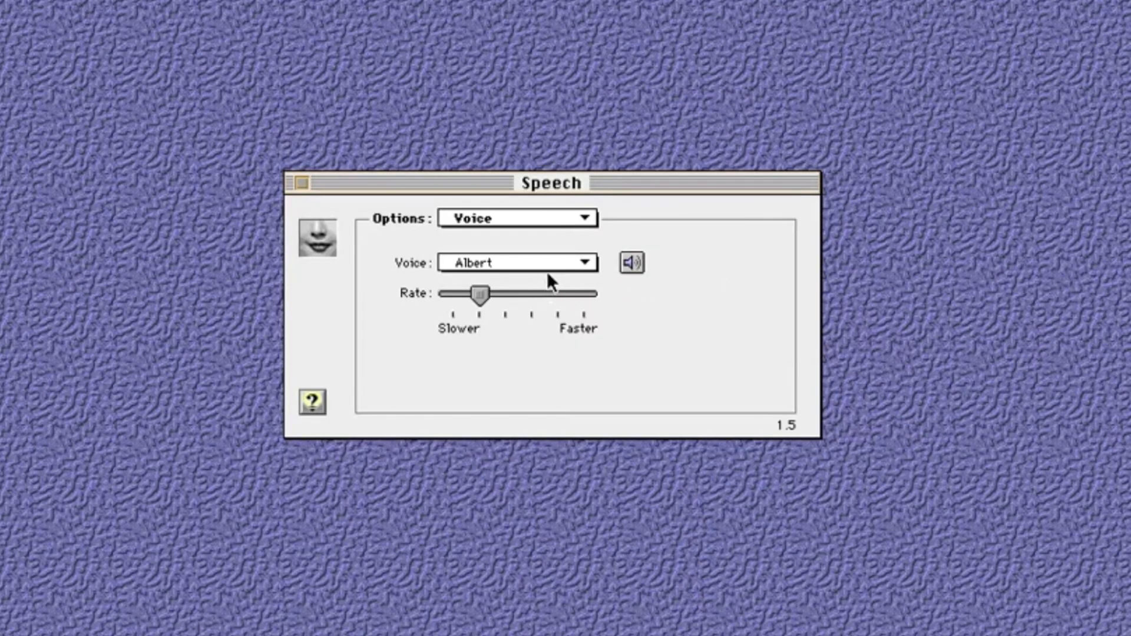
# - Sample the Albert voice, then select the entire TextEdit script and start speaking it
pyautogui.click(517, 261)
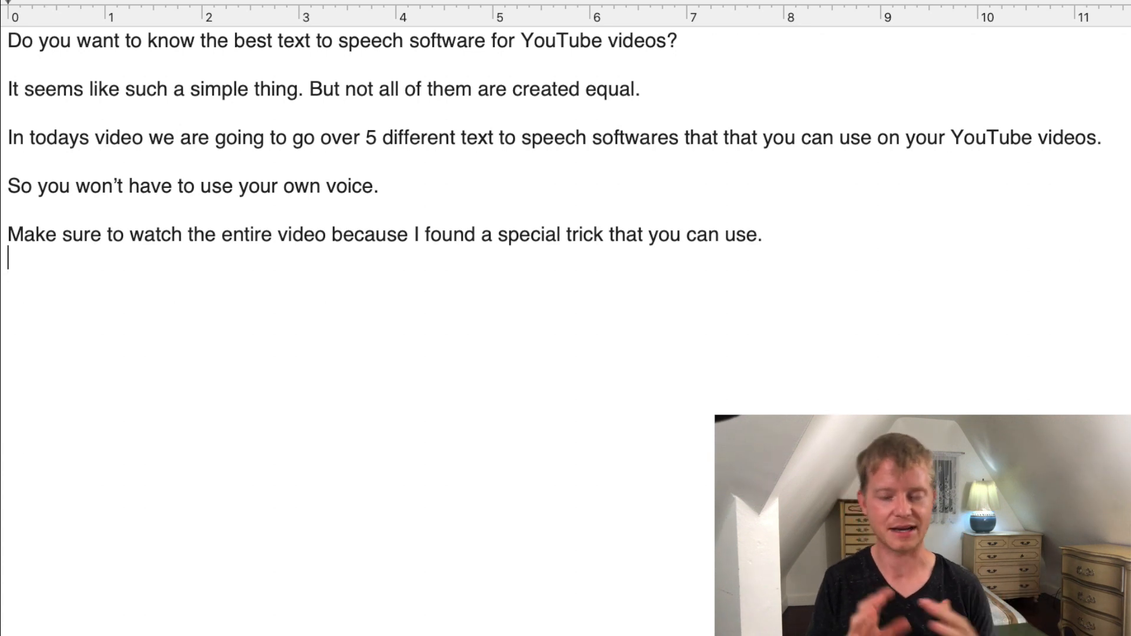
pyautogui.click(761, 234)
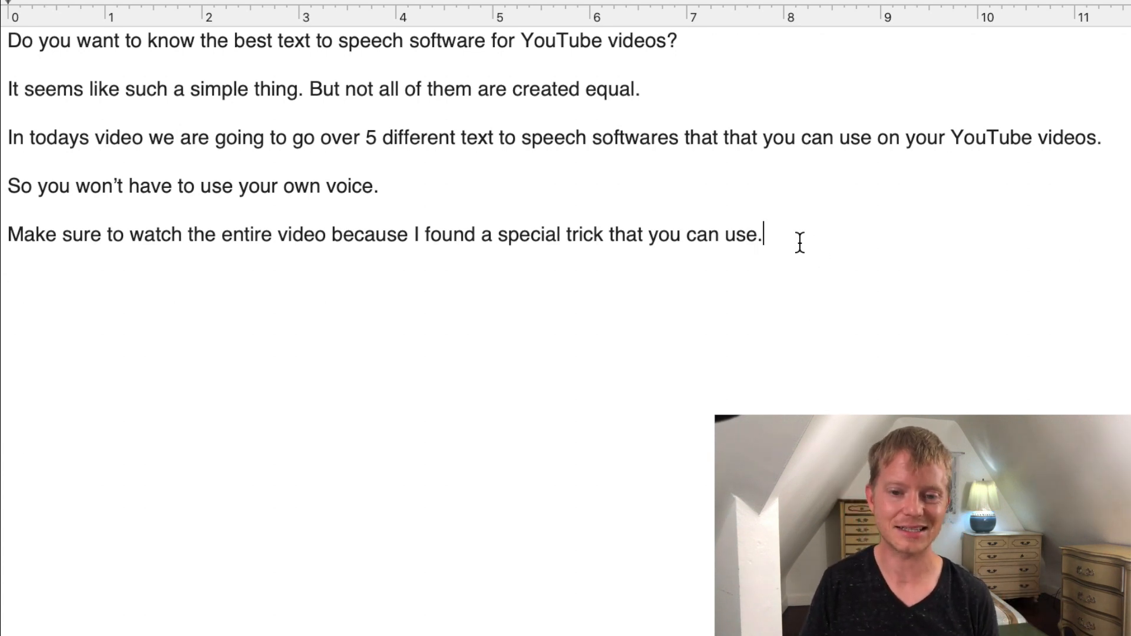
pyautogui.press('ctrl+a')
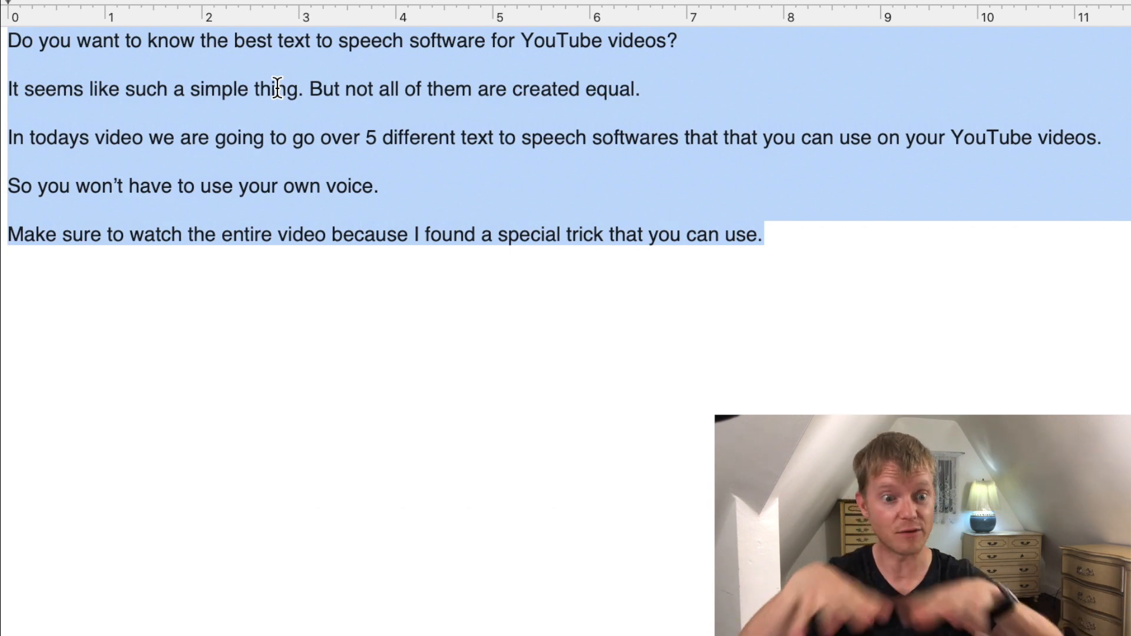
pyautogui.rightClick(279, 97)
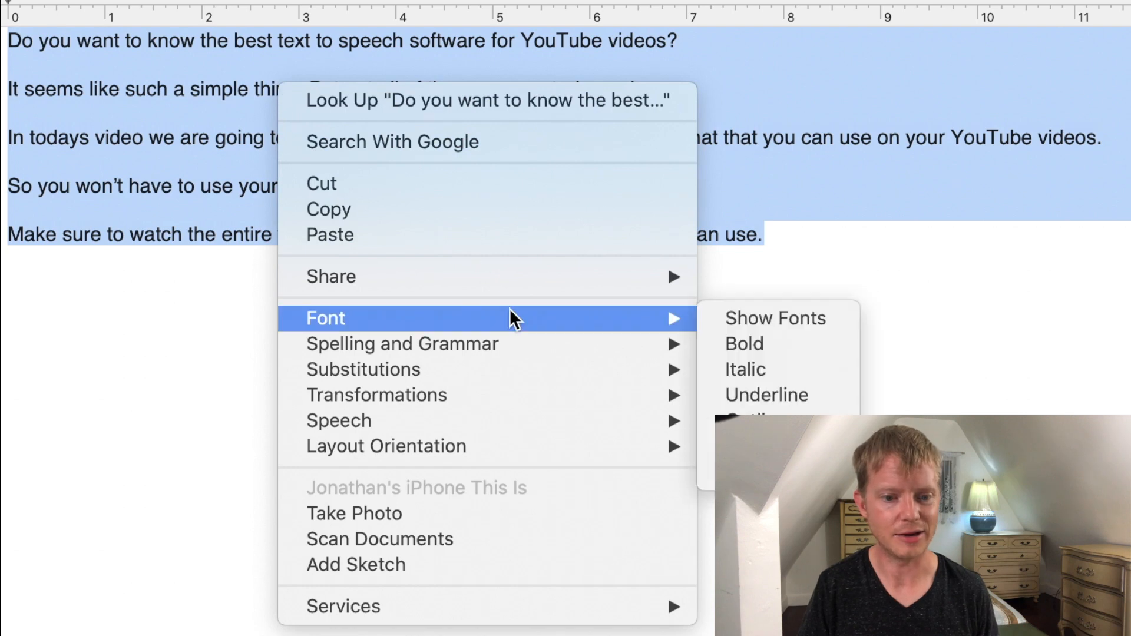
pyautogui.moveTo(338, 421)
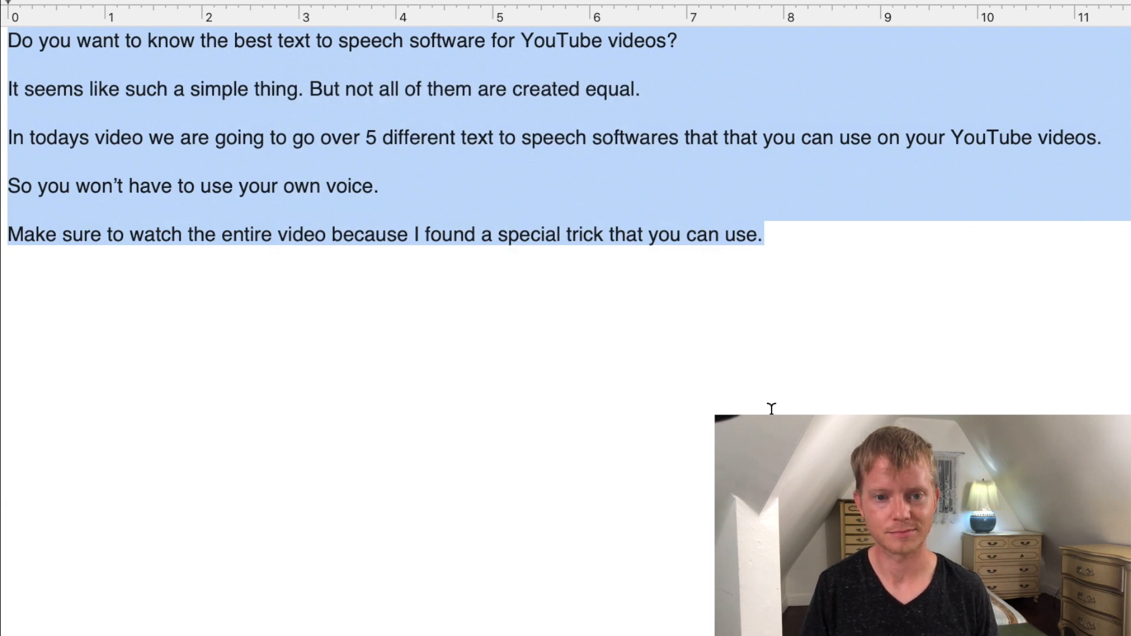
pyautogui.rightClick(563, 141)
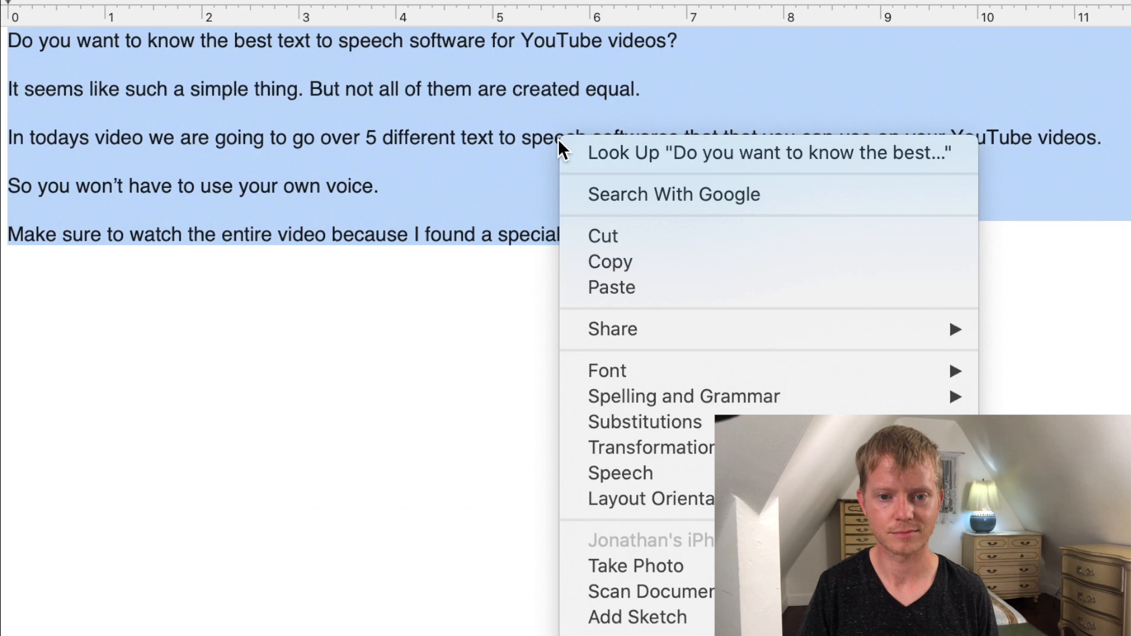
pyautogui.moveTo(620, 472)
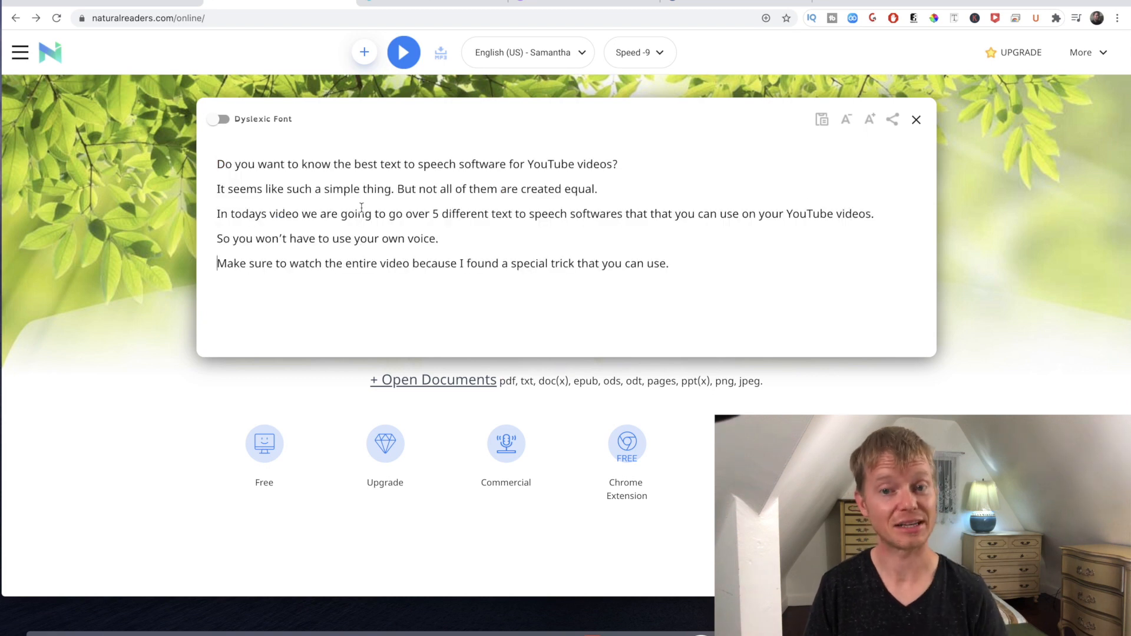
# - Browse the free voices, keep English (US) - Samantha, and play the script
pyautogui.click(526, 51)
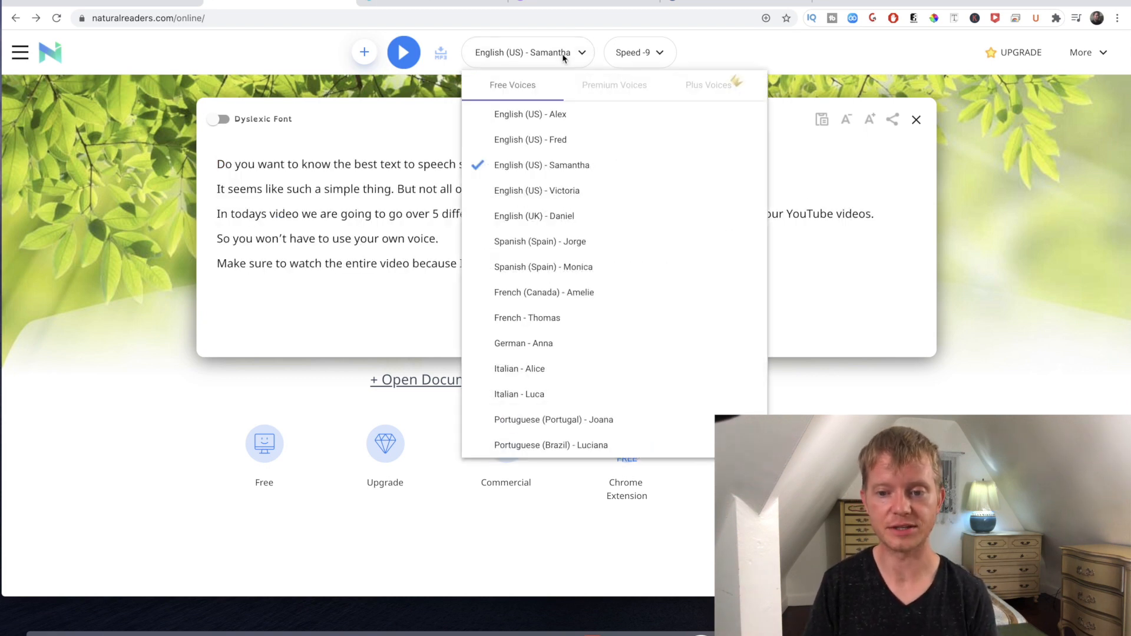
pyautogui.moveTo(581, 343)
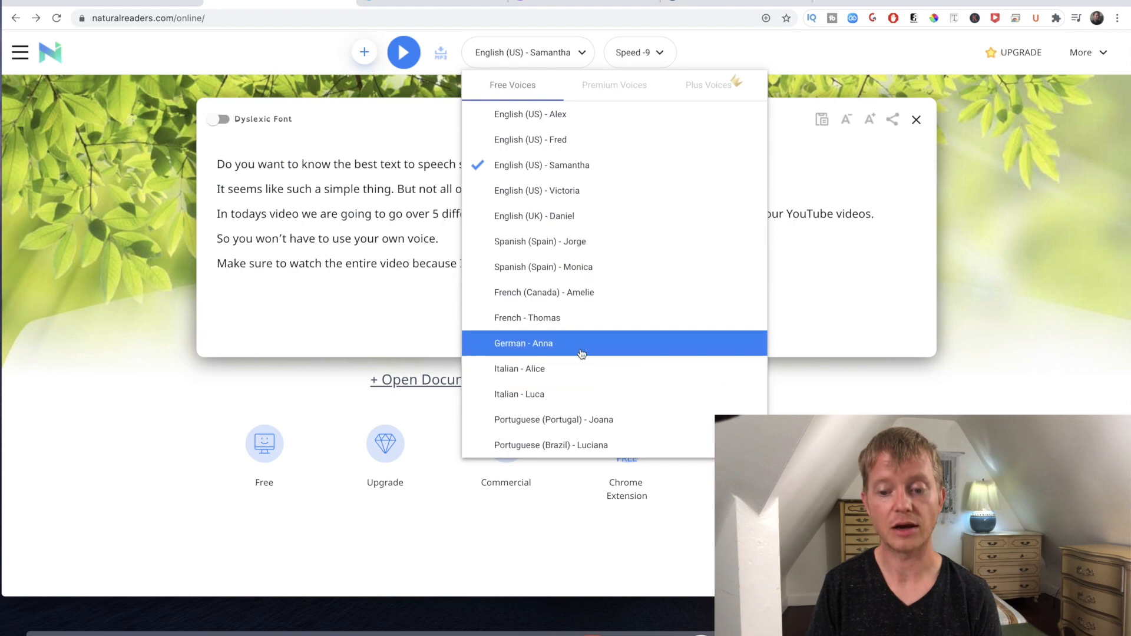
pyautogui.moveTo(537, 190)
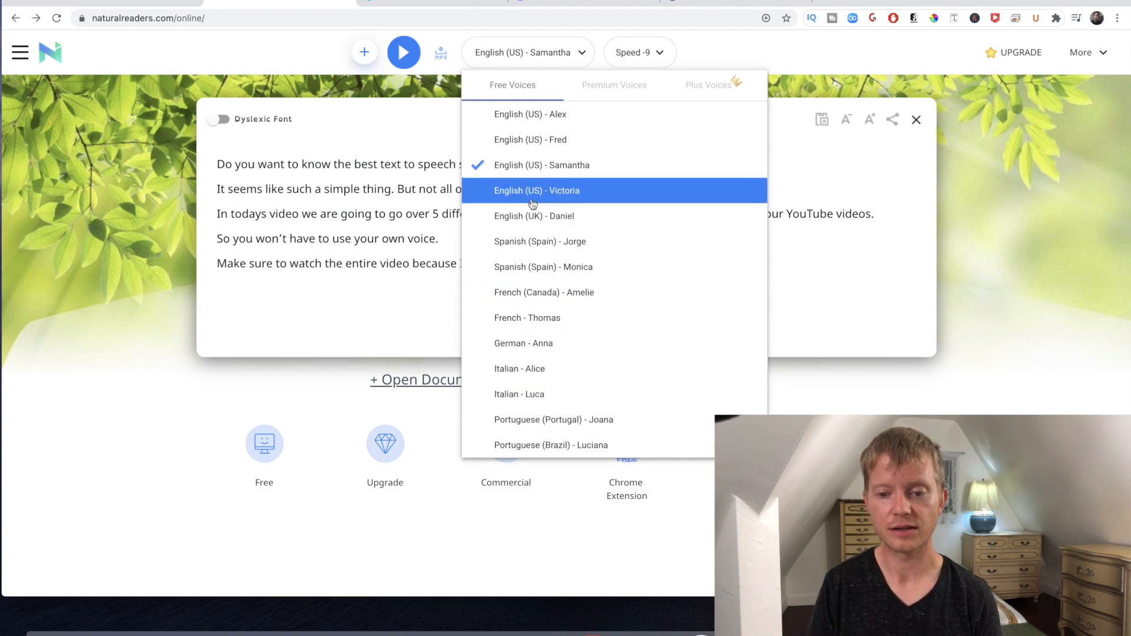
pyautogui.moveTo(530, 114)
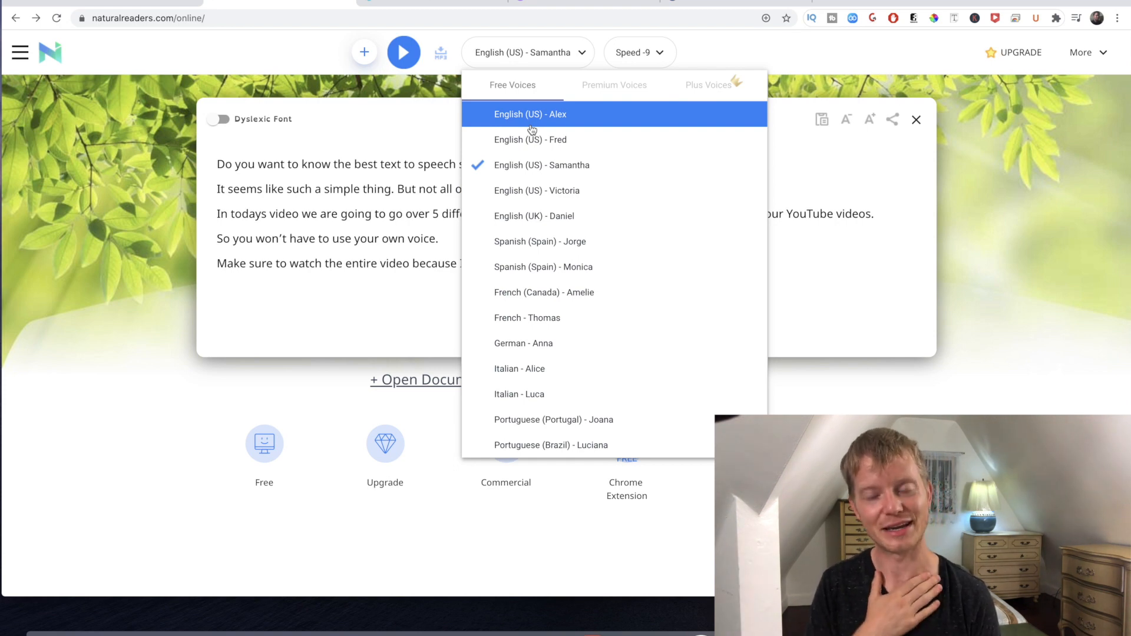
pyautogui.moveTo(443, 241)
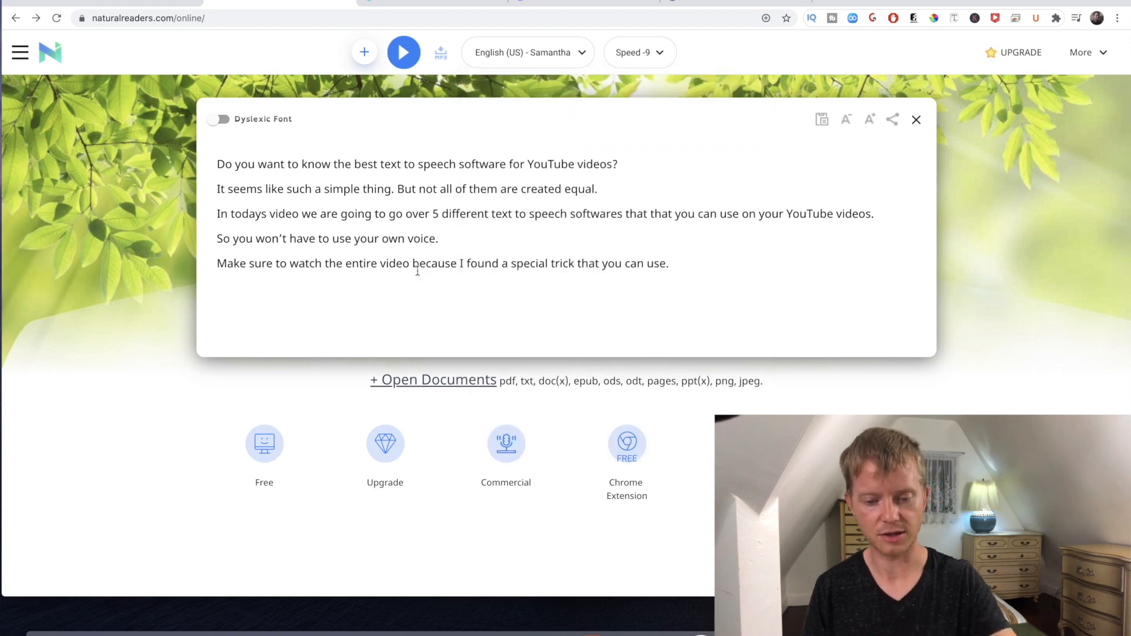
pyautogui.click(403, 52)
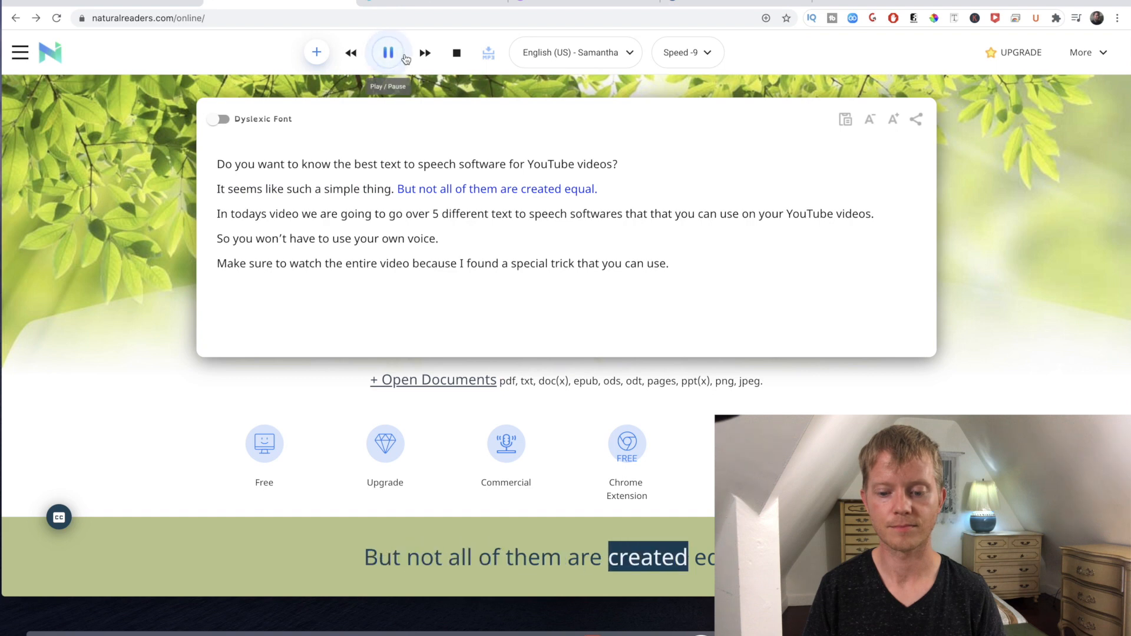
# - Pause the NaturalReaders playback of the script
pyautogui.click(388, 52)
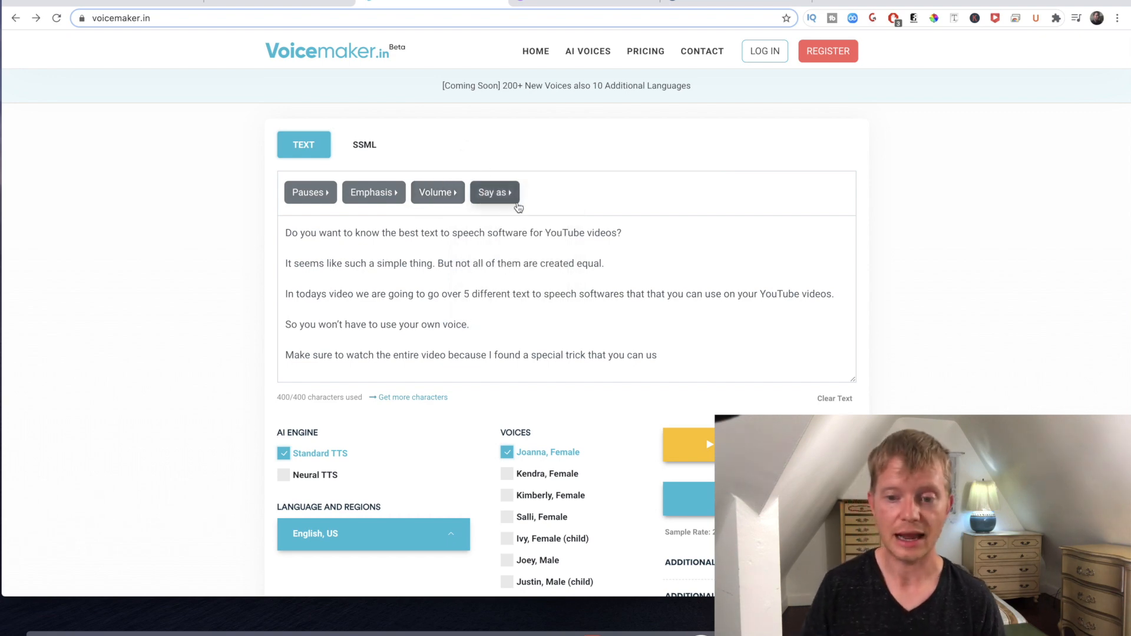
# - Enter the script in Voicemaker's text box with Standard TTS and Joanna, Female kept
pyautogui.click(495, 192)
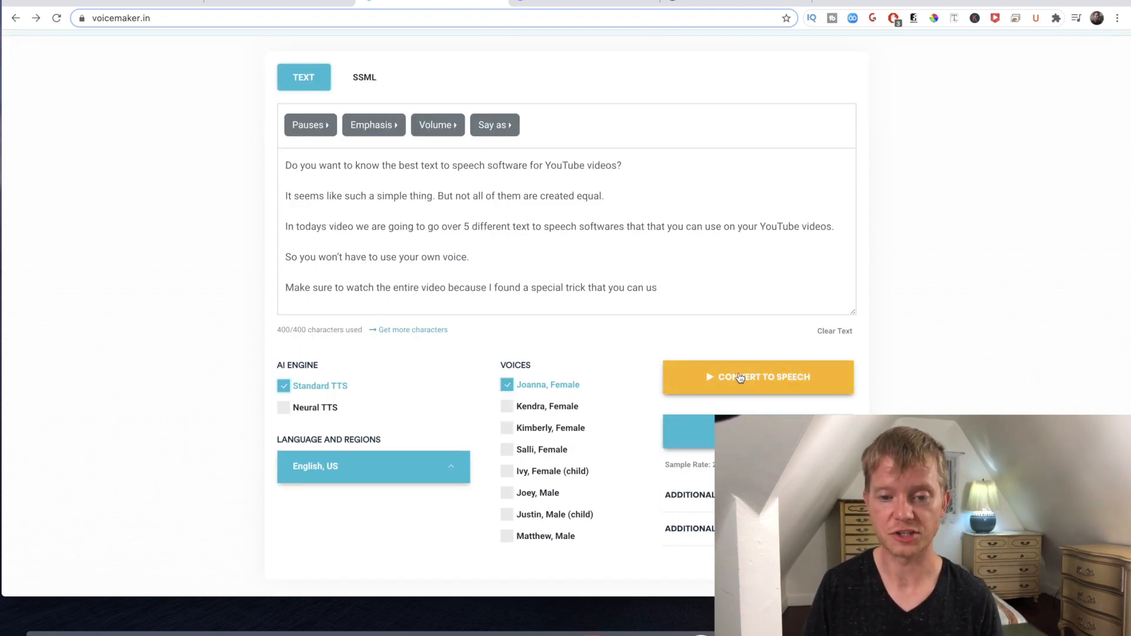
# - Convert the script to a 23-second spoken clip and play it in Voicemaker's player
pyautogui.click(757, 377)
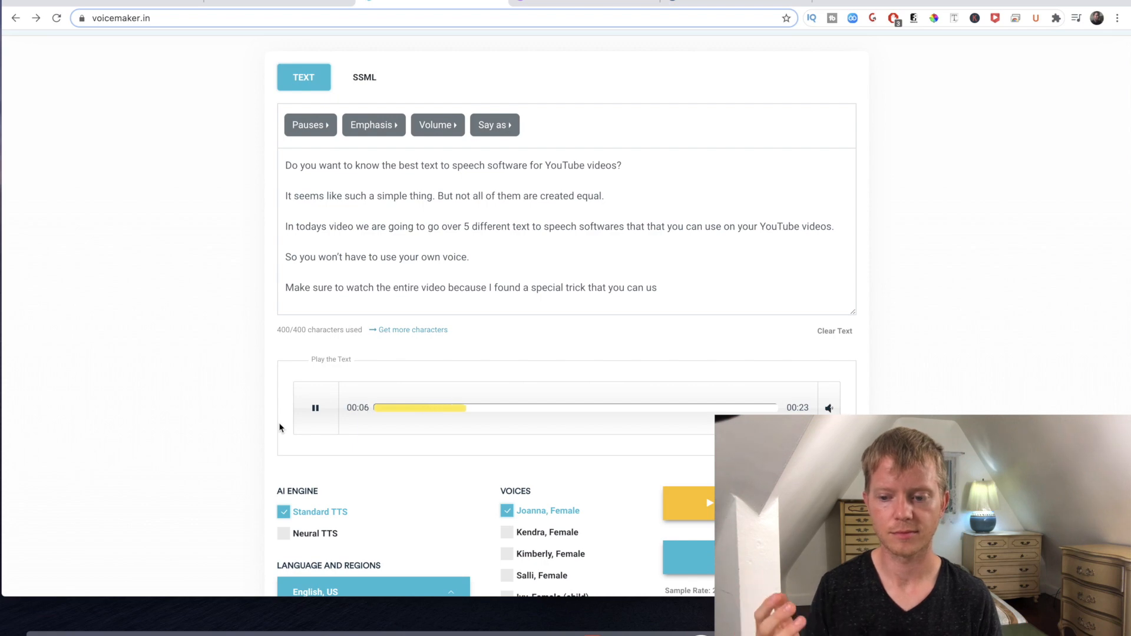
pyautogui.click(315, 407)
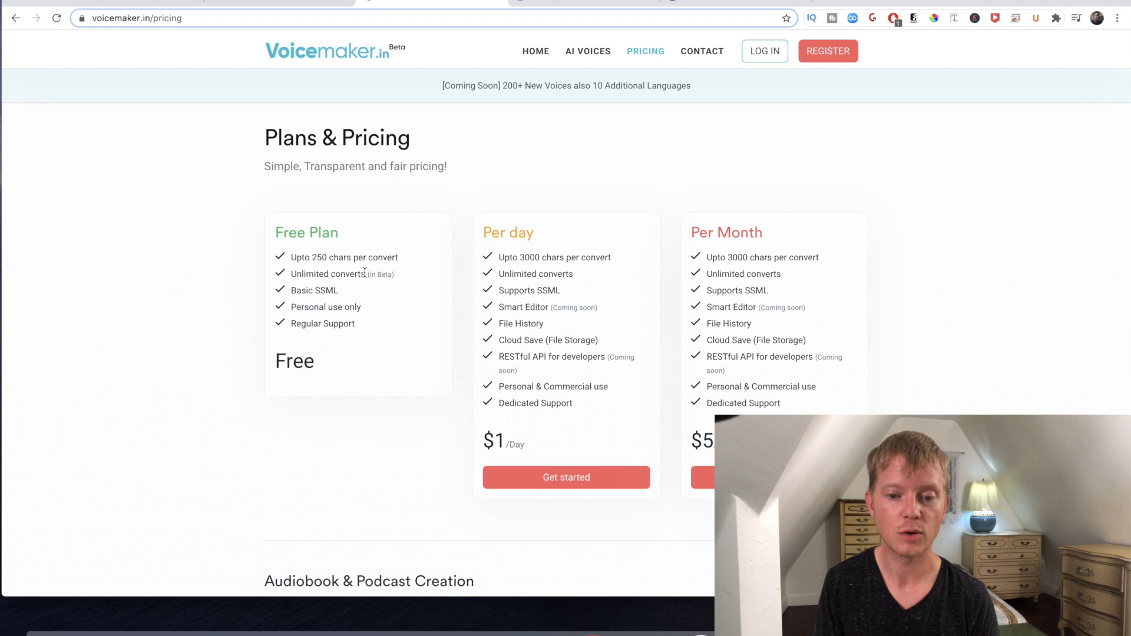
pyautogui.moveTo(369, 273)
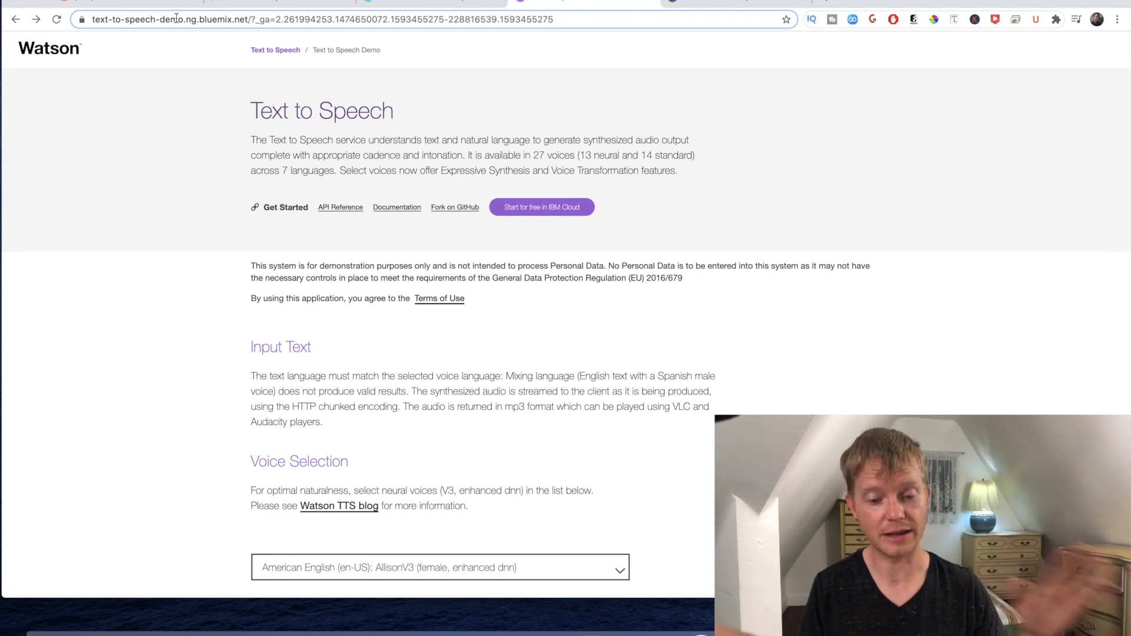
pyautogui.moveTo(408, 333)
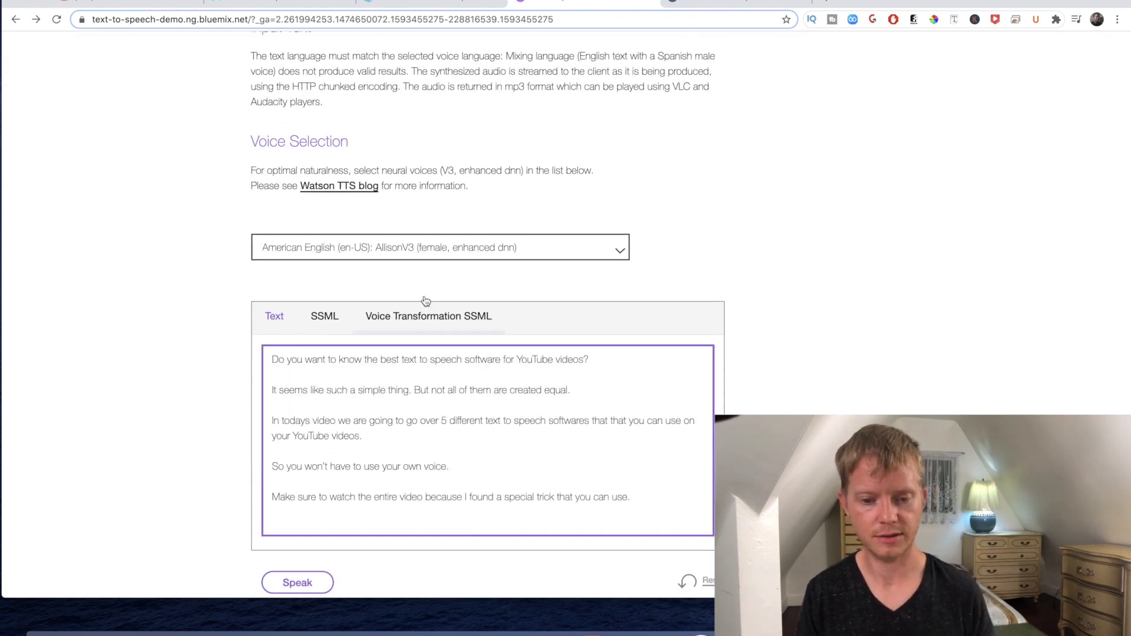
# - Keep AllisonV3 in Voice Selection and speak the script aloud in IBM Watson
pyautogui.click(440, 247)
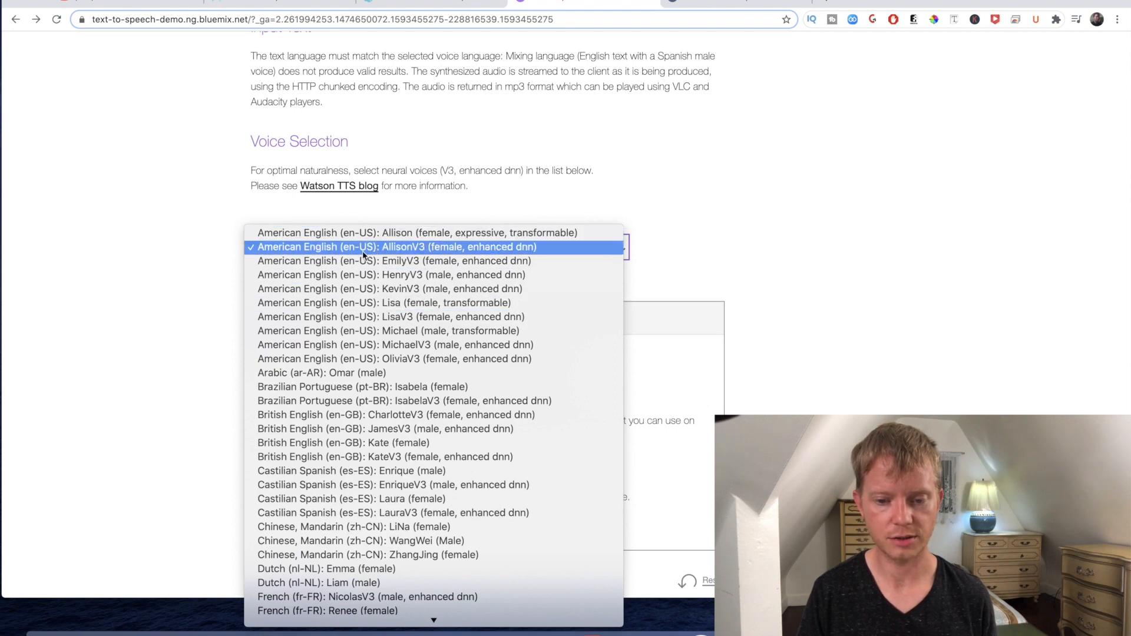
pyautogui.click(396, 247)
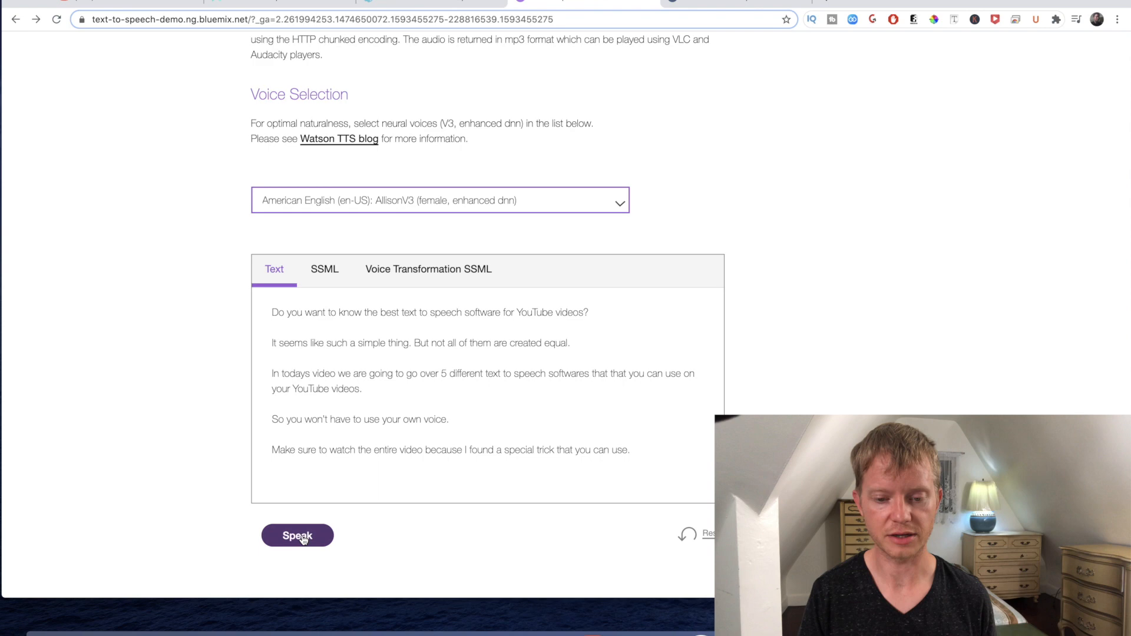
pyautogui.click(296, 535)
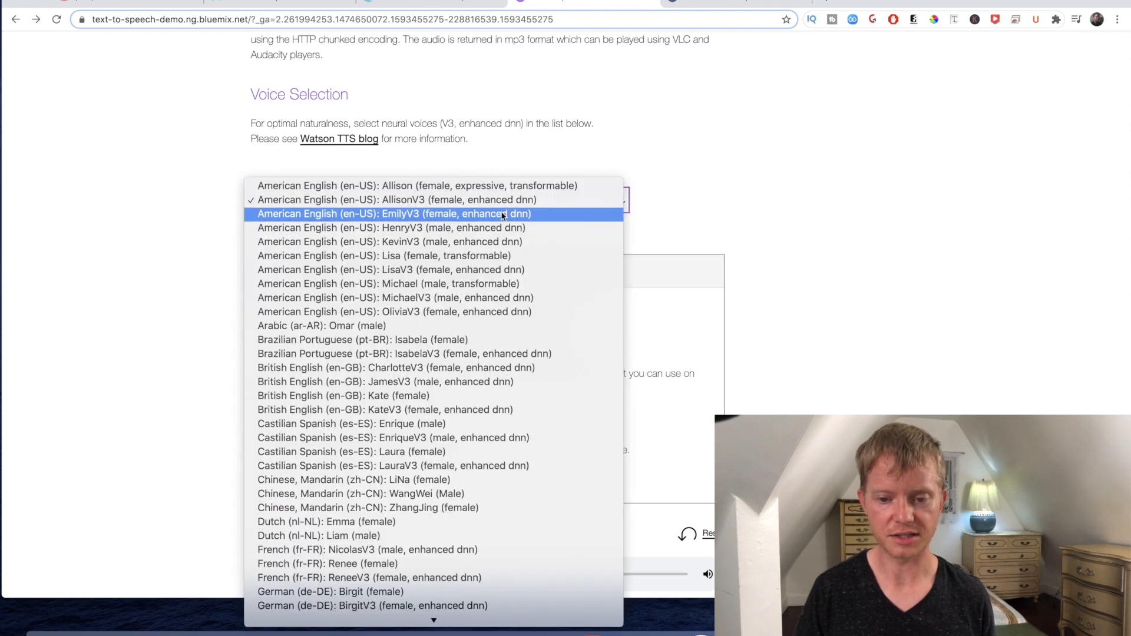
# - Choose American English EmilyV3 (female, enhanced dnn) as the Watson reading voice
pyautogui.click(392, 228)
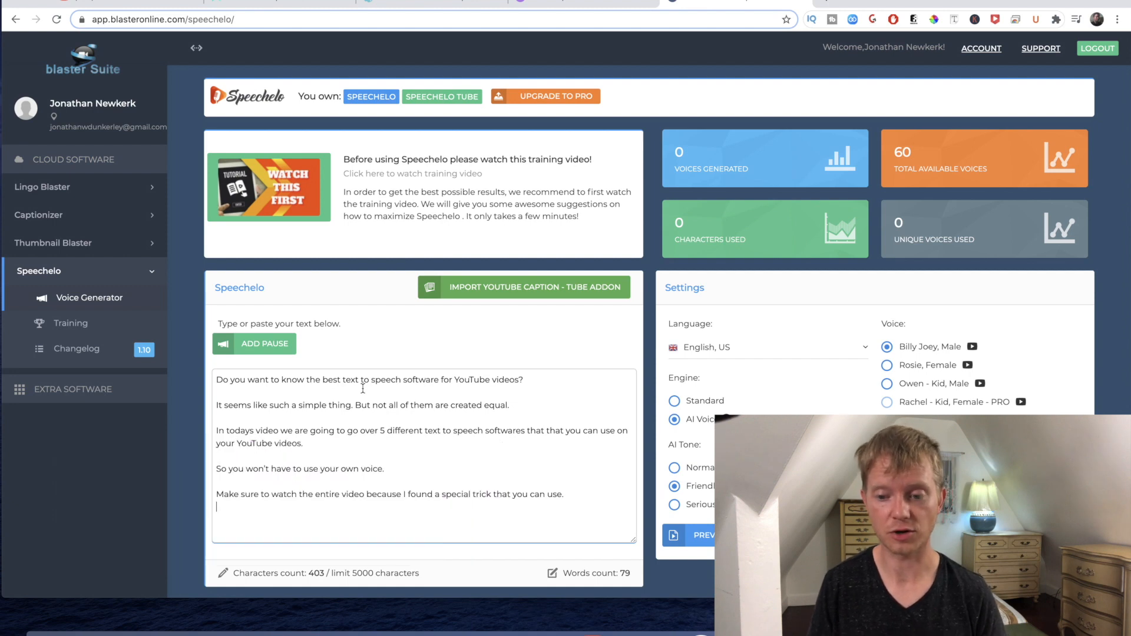
# - Review English US, AI Voice, Friendly tone, Billy Joey settings and generate the voice-over
pyautogui.scroll(-3)
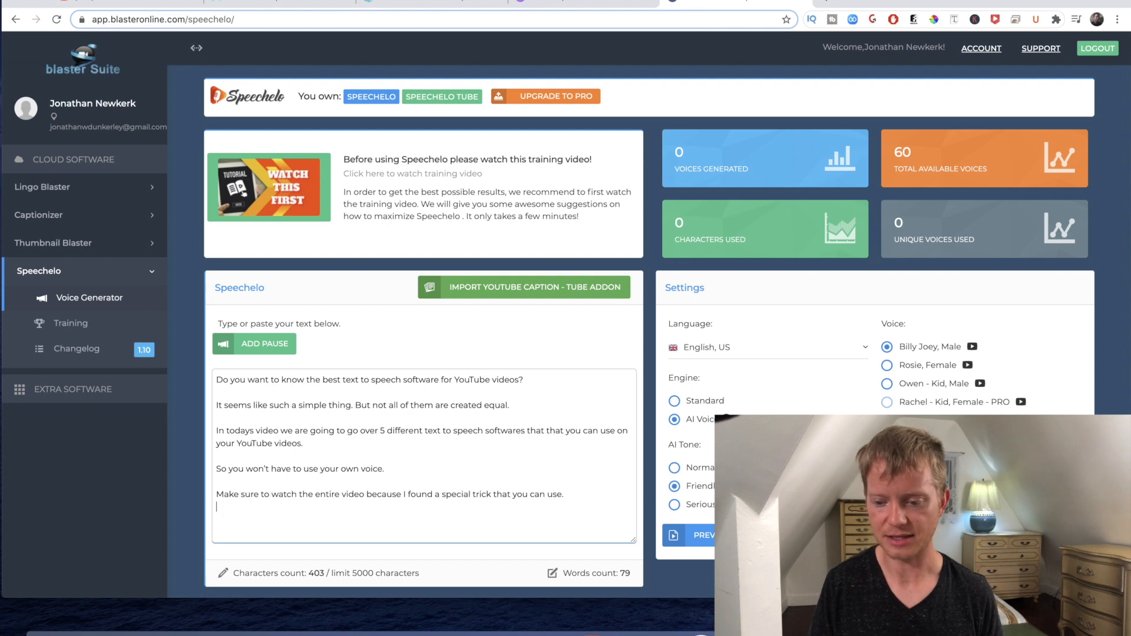
pyautogui.scroll(-3)
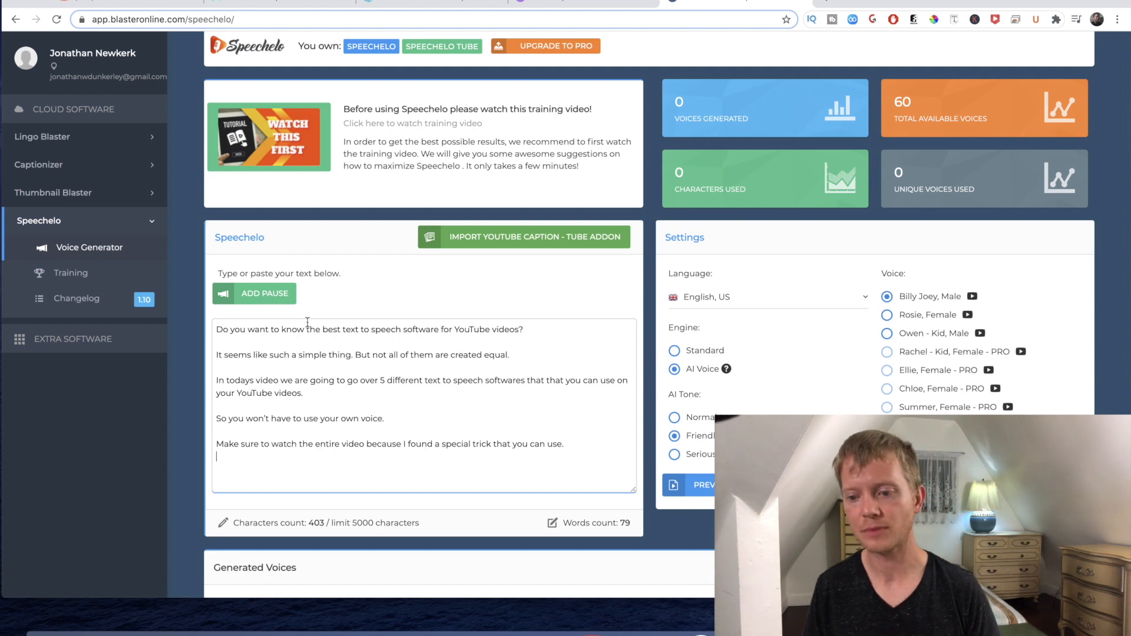
pyautogui.moveTo(897, 315)
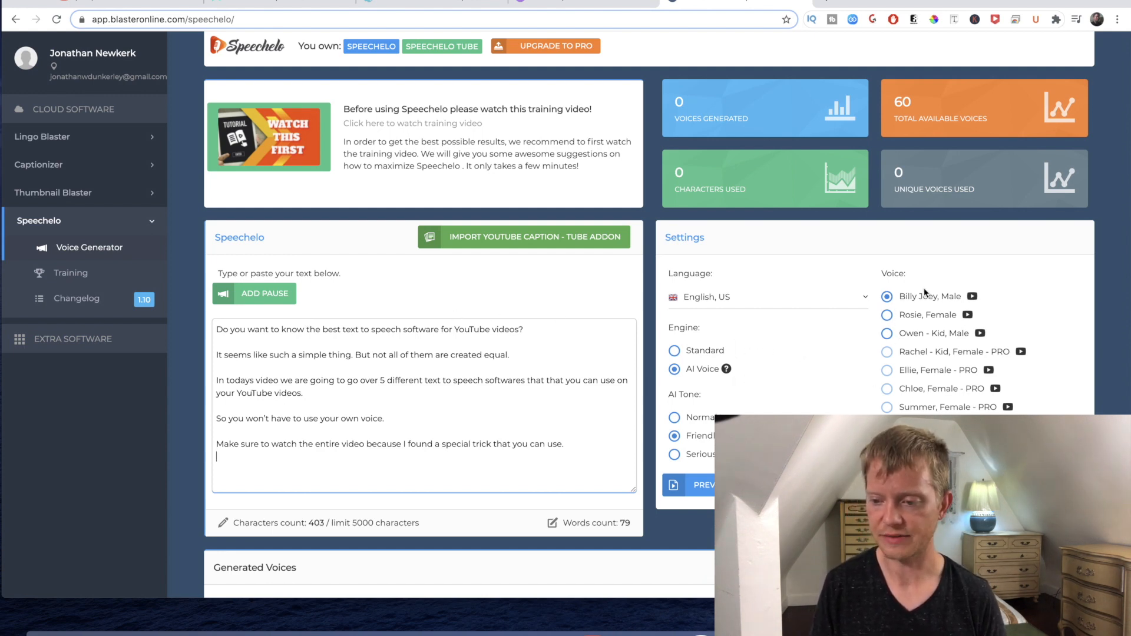
pyautogui.click(693, 485)
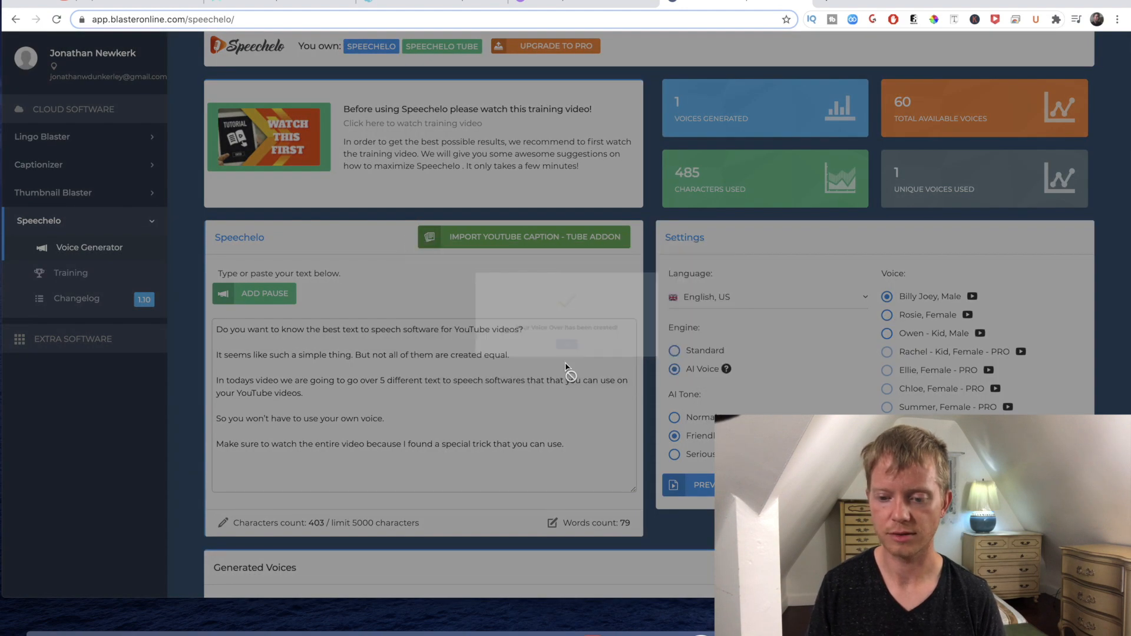
# - Scroll to the Generated Voices table showing the new Billy Joey entry
pyautogui.scroll(-3)
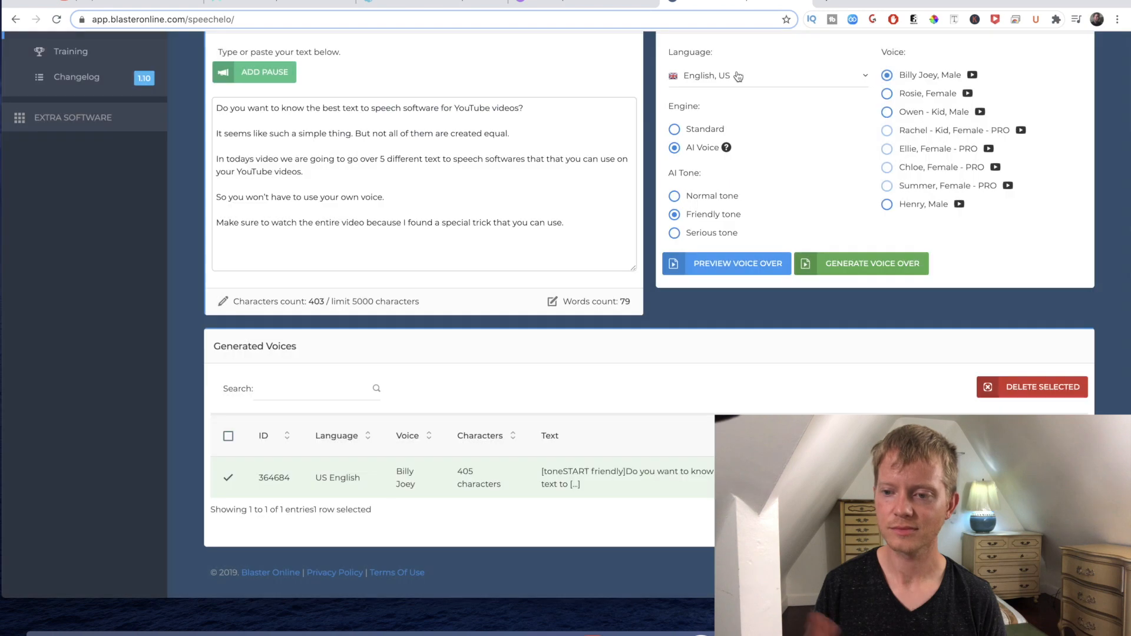
pyautogui.moveTo(729, 75)
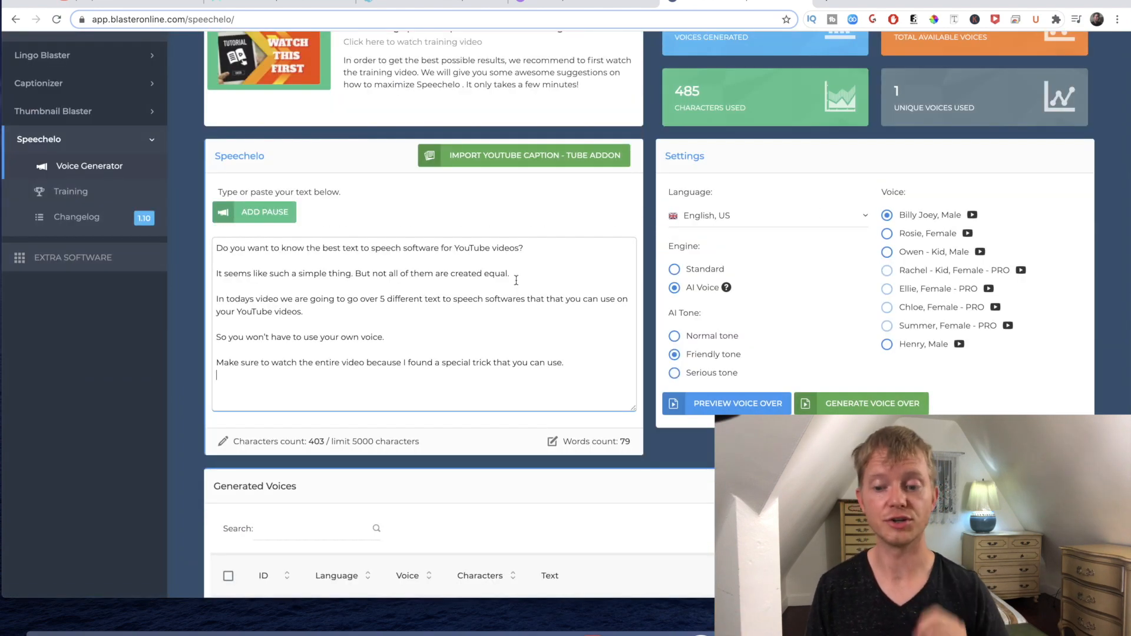
pyautogui.click(674, 269)
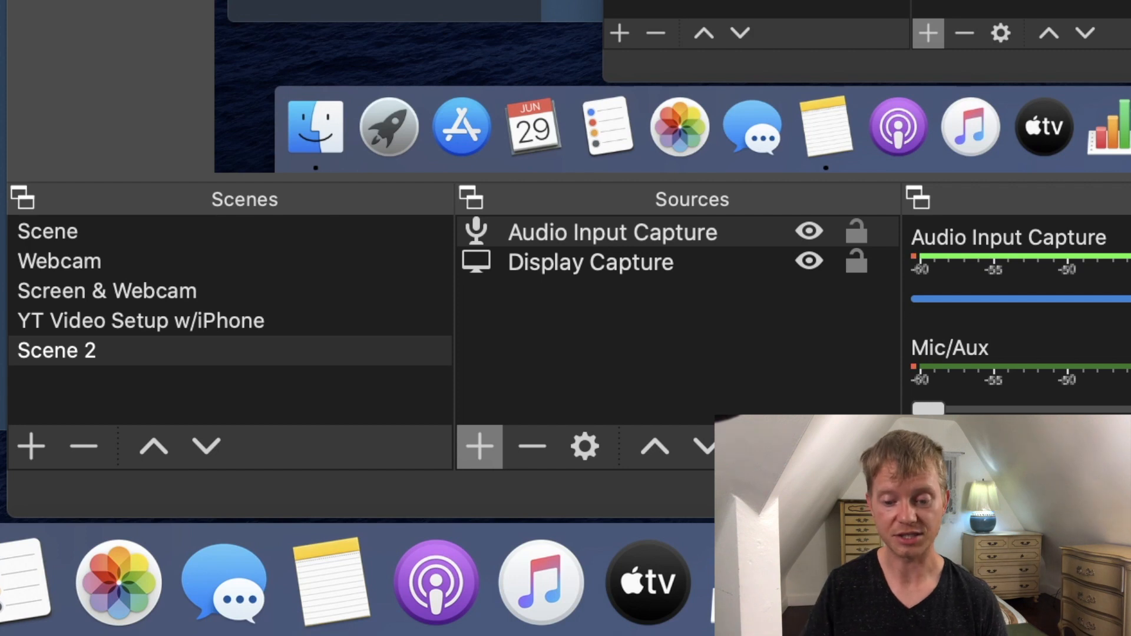
pyautogui.moveTo(231, 212)
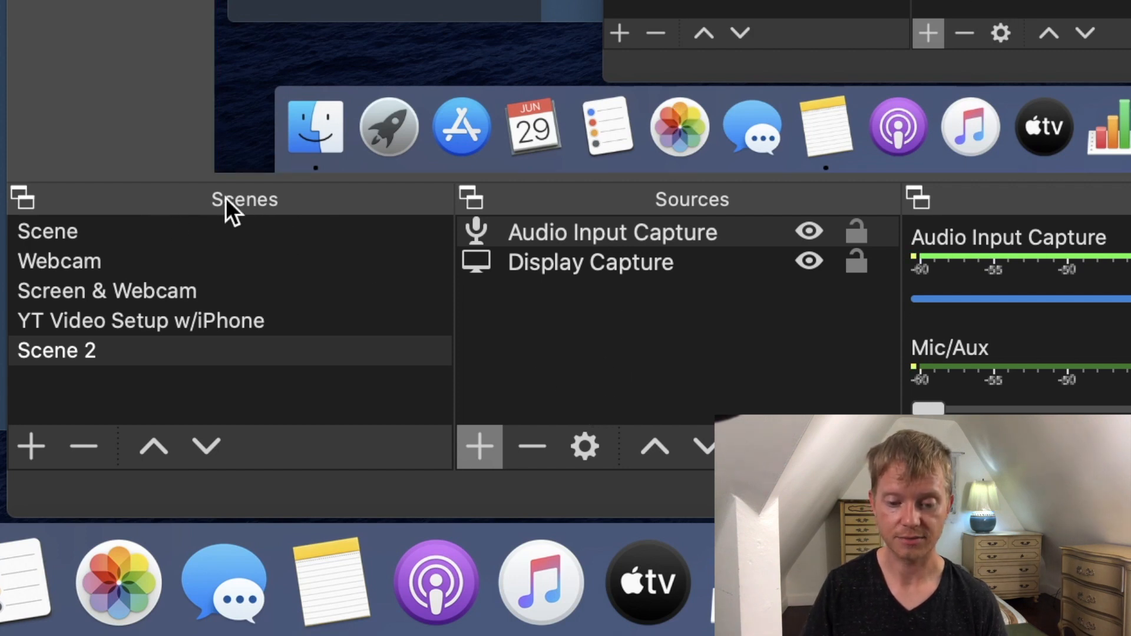
pyautogui.moveTo(584, 367)
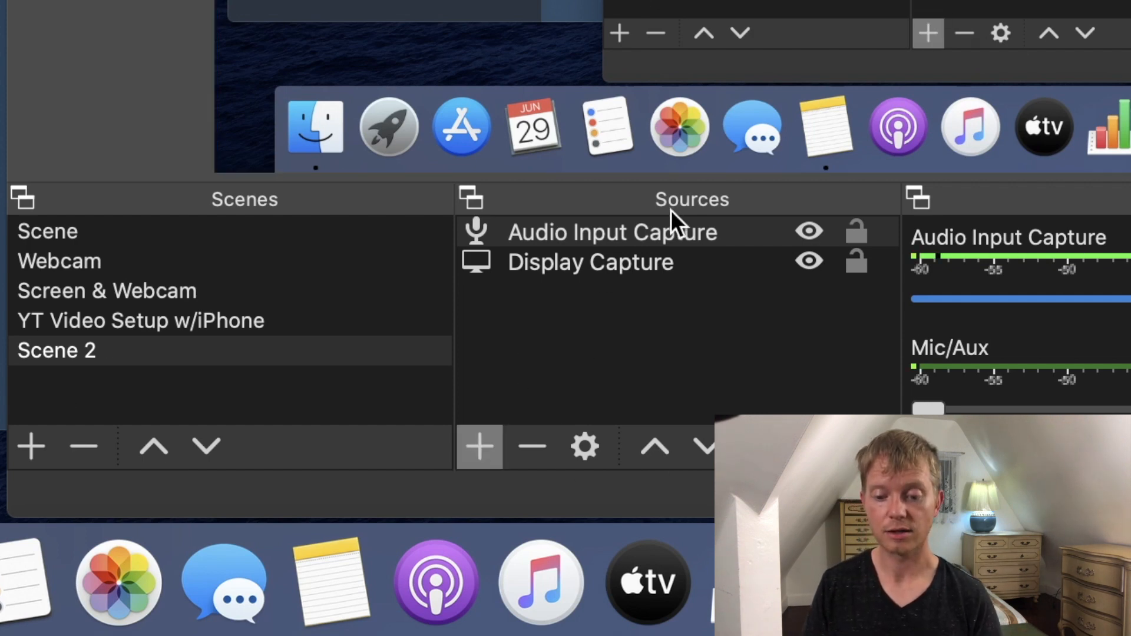
pyautogui.moveTo(633, 360)
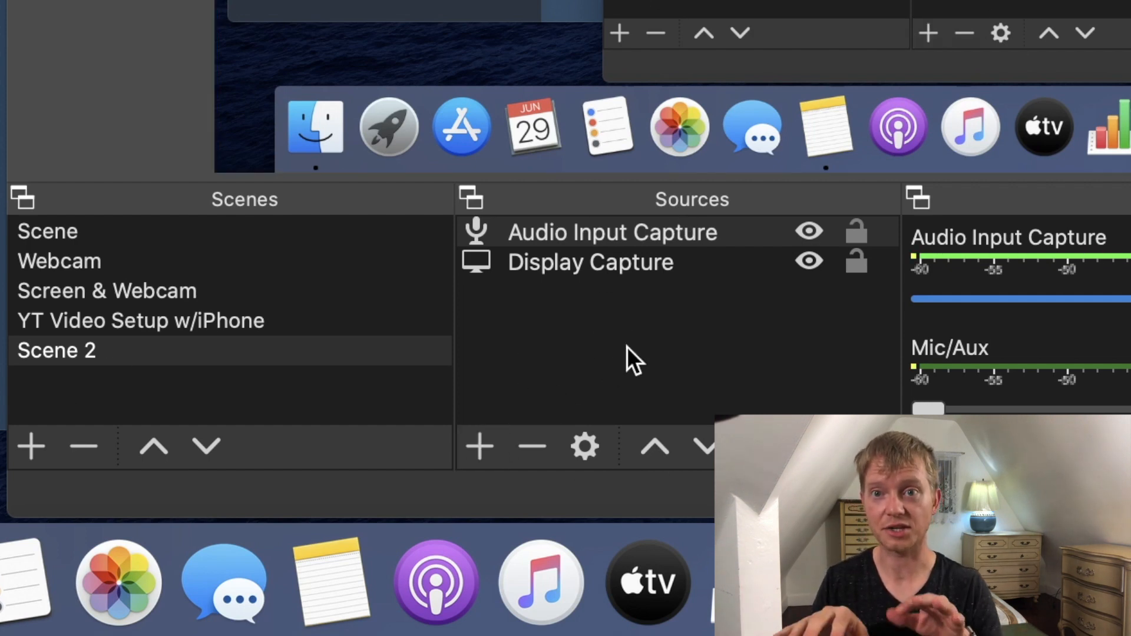